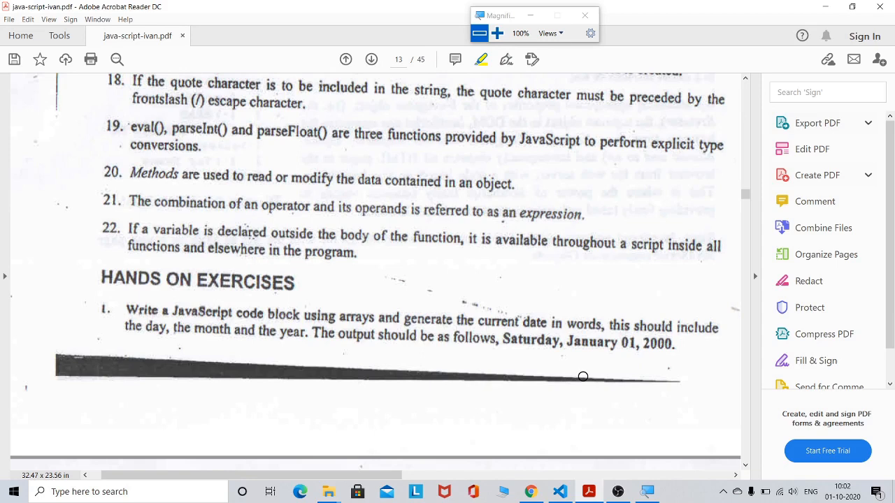
{"action": "mouse_move", "coordinate": [505, 344]}
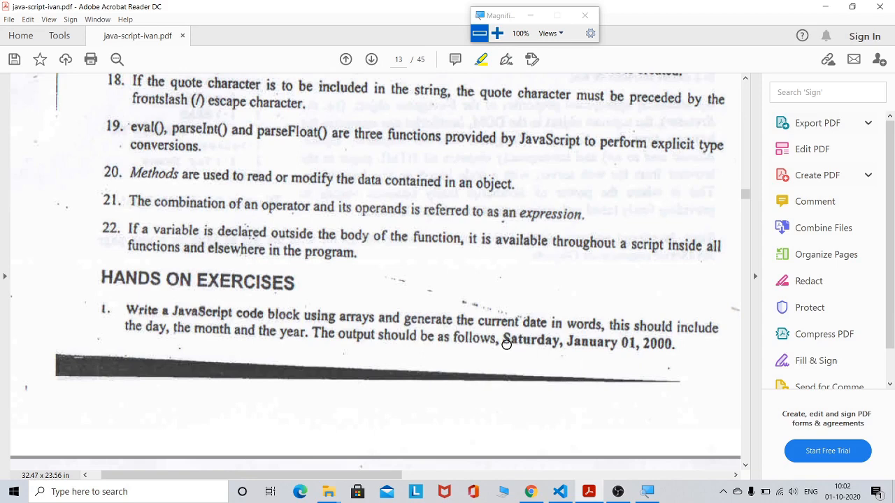
Highlight the sample output date 'Saturday, January 01, 2000' in the first hands-on exercise
{"action": "left_click_drag", "start_coordinate": [506, 344], "coordinate": [542, 347]}
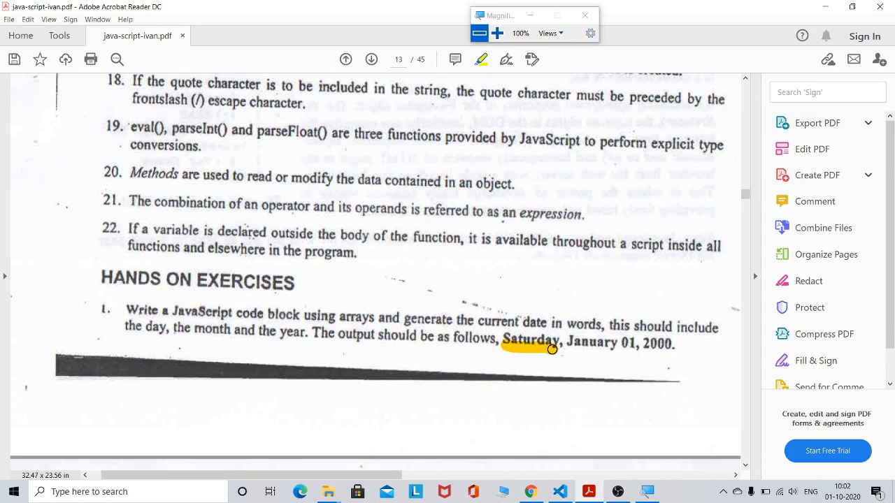
{"action": "left_click_drag", "start_coordinate": [552, 350], "coordinate": [608, 356]}
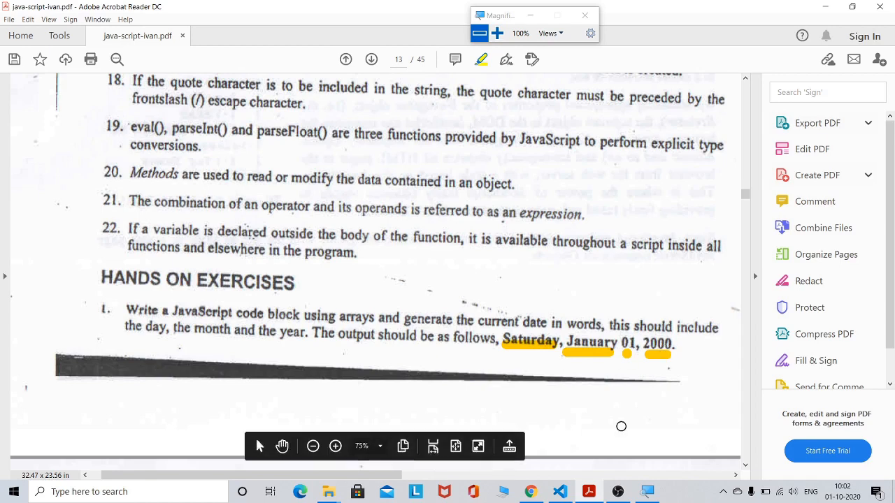
Switch to VS Code and show the CurrentDate.html script with its month and day arrays
{"action": "left_click", "coordinate": [559, 492]}
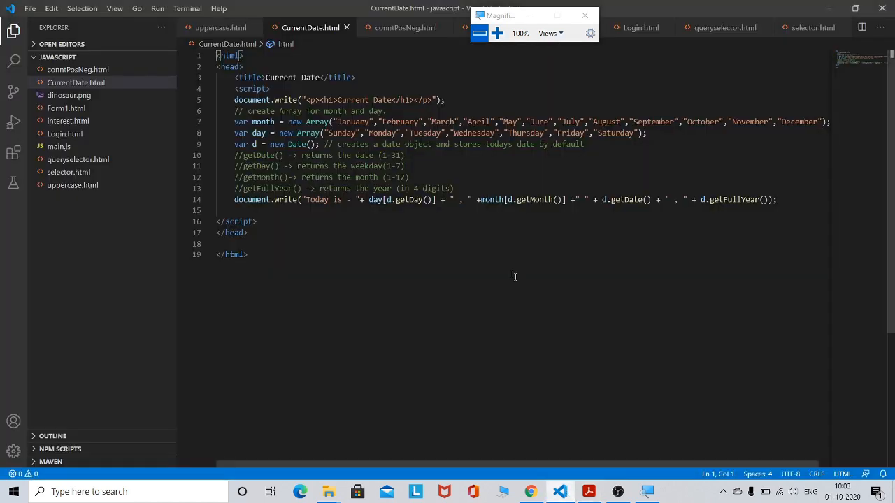
{"action": "left_click", "coordinate": [498, 34]}
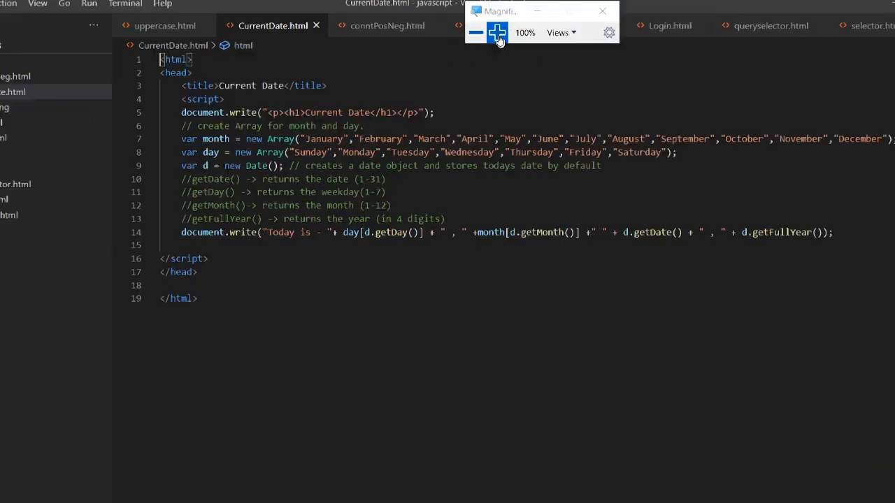
{"action": "left_click", "coordinate": [498, 32]}
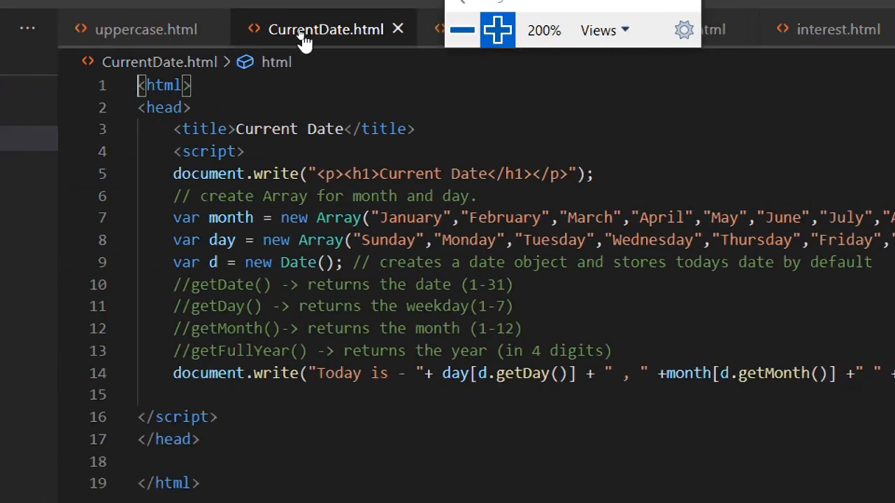
{"action": "mouse_move", "coordinate": [397, 29]}
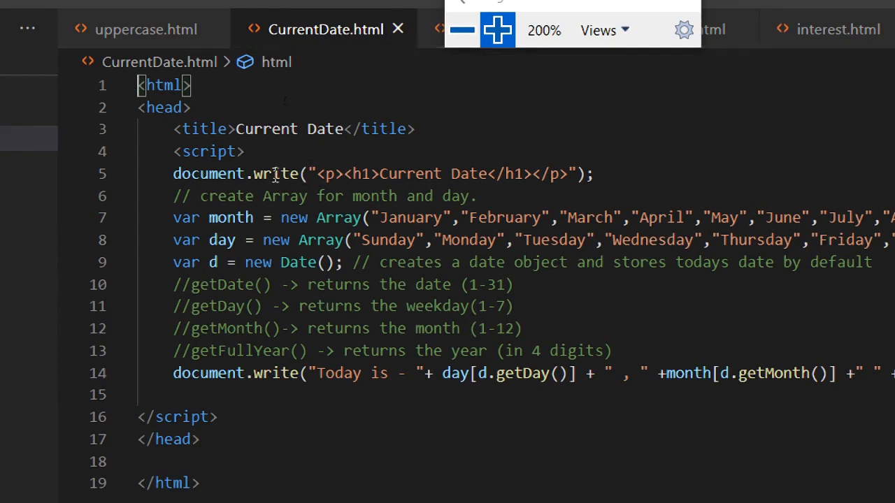
{"action": "mouse_move", "coordinate": [218, 189]}
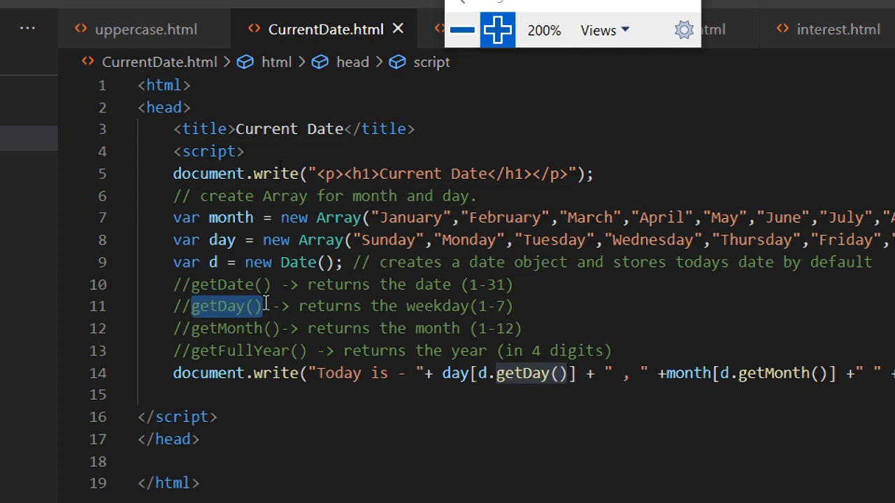
{"action": "mouse_move", "coordinate": [255, 333]}
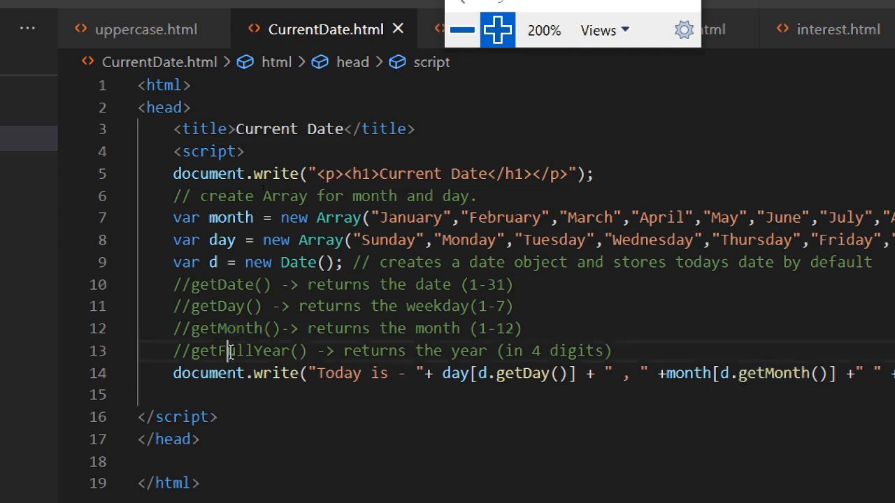
{"action": "double_click", "coordinate": [241, 349]}
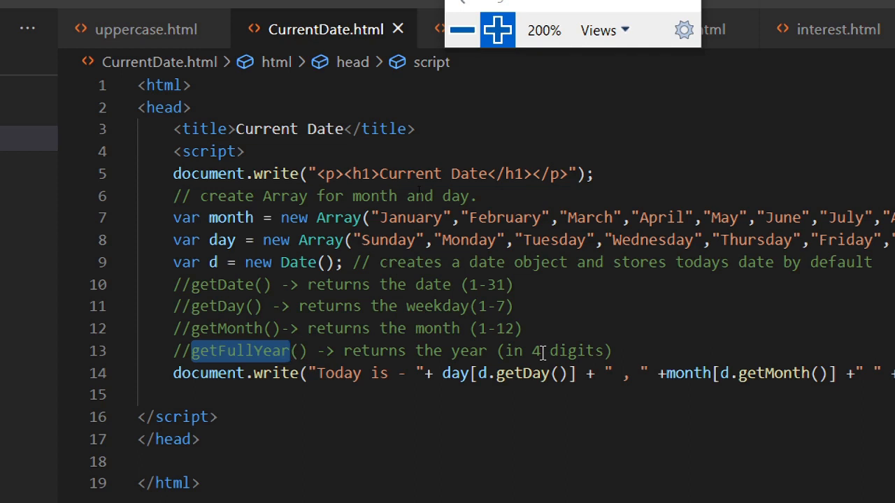
{"action": "mouse_move", "coordinate": [464, 344]}
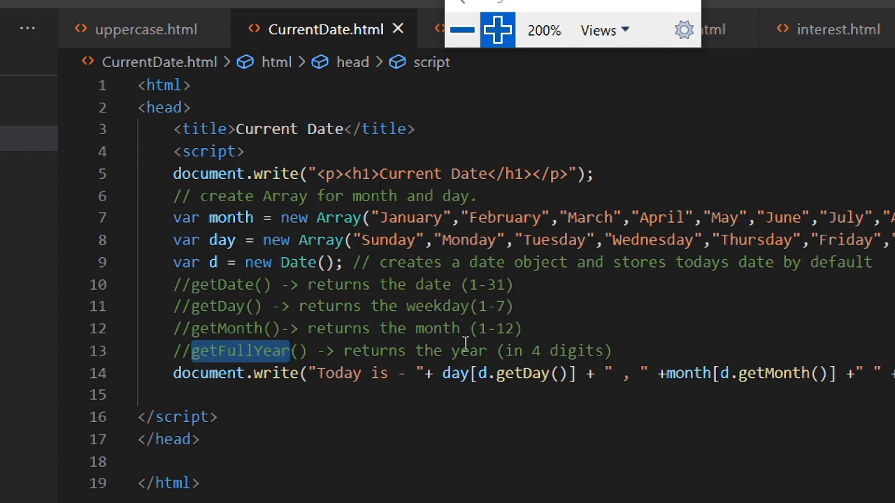
{"action": "double_click", "coordinate": [230, 218]}
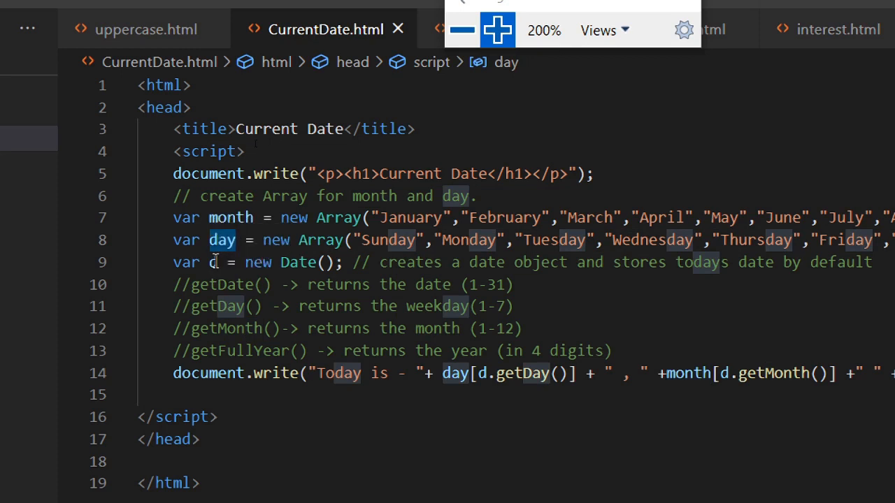
{"action": "left_click", "coordinate": [213, 262]}
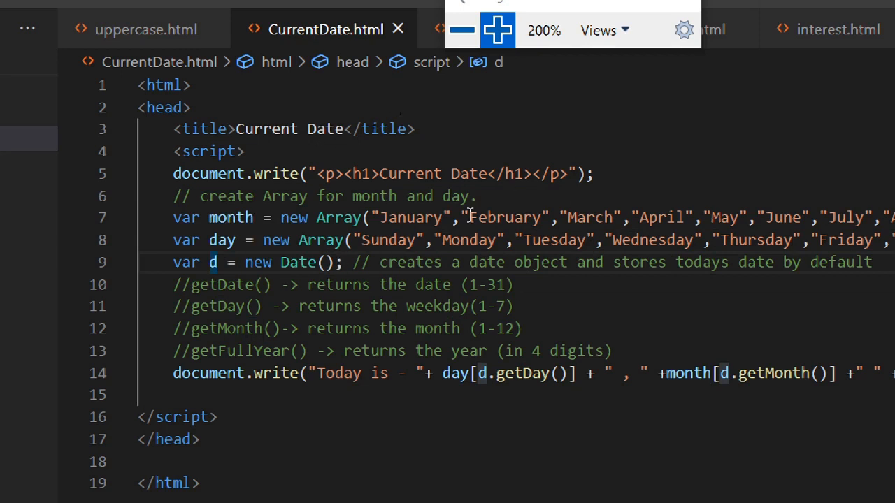
{"action": "double_click", "coordinate": [503, 218]}
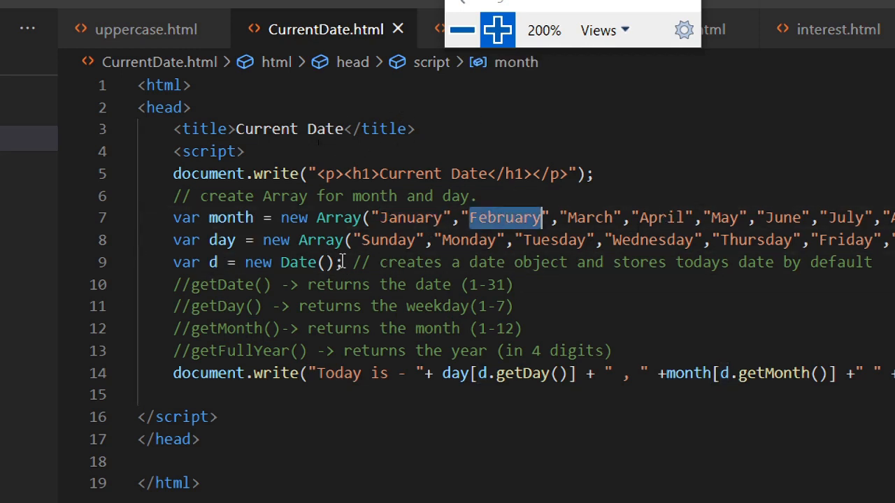
{"action": "double_click", "coordinate": [389, 240]}
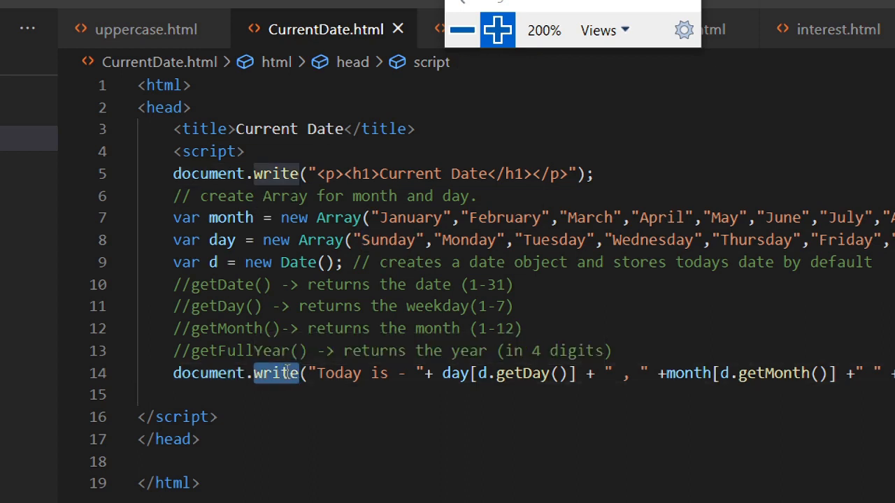
{"action": "double_click", "coordinate": [339, 371]}
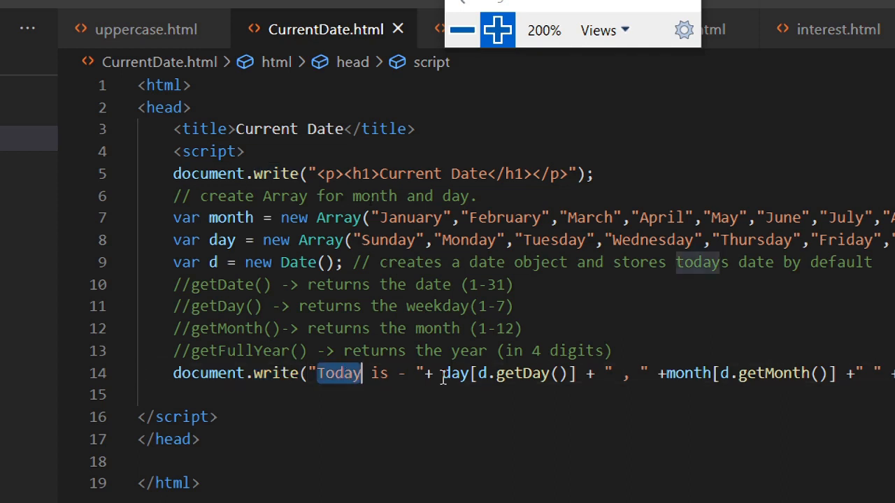
{"action": "double_click", "coordinate": [456, 371]}
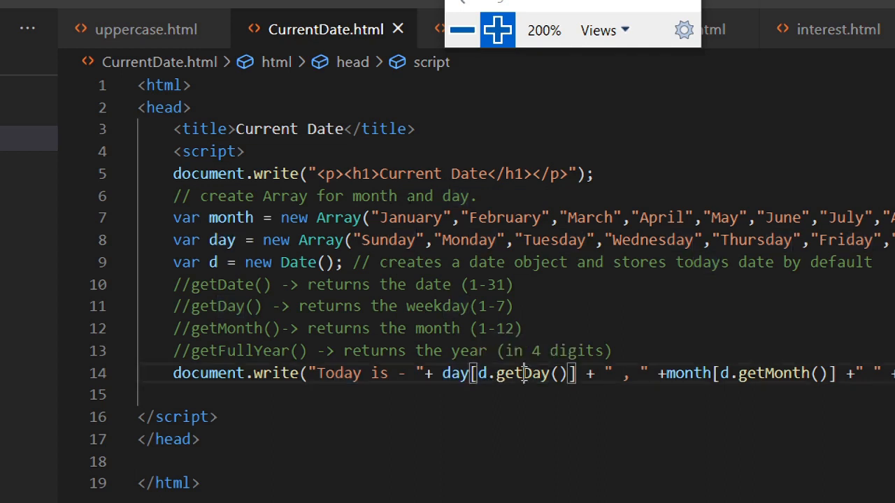
{"action": "double_click", "coordinate": [523, 374]}
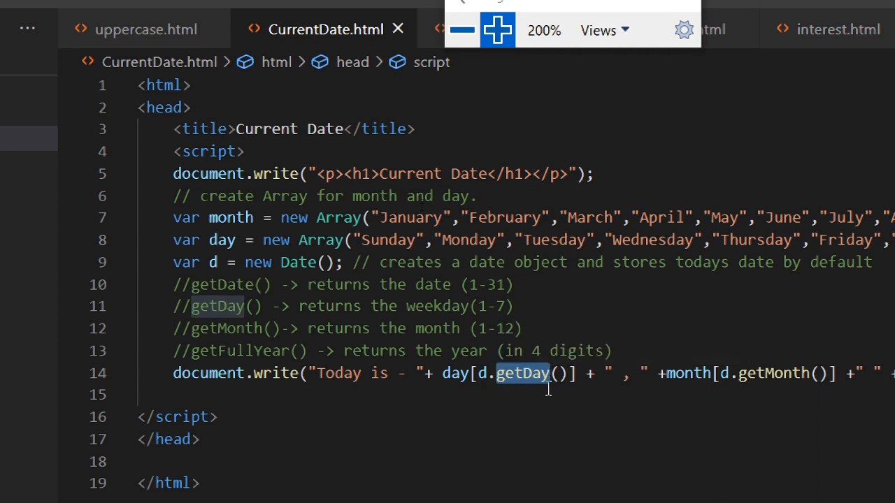
{"action": "mouse_move", "coordinate": [517, 308]}
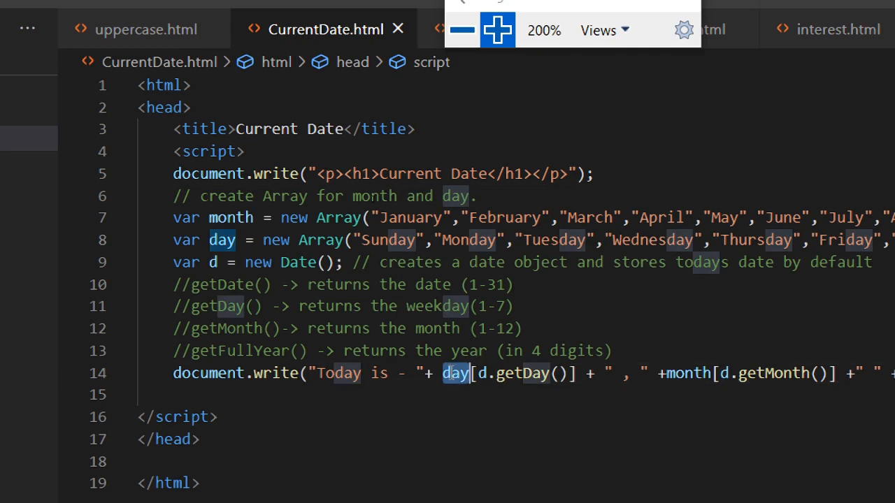
{"action": "left_click", "coordinate": [479, 372]}
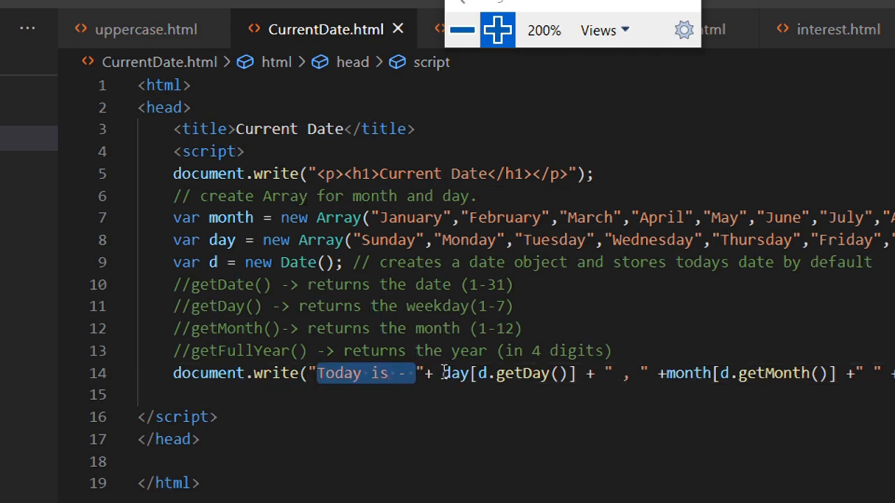
{"action": "double_click", "coordinate": [509, 372]}
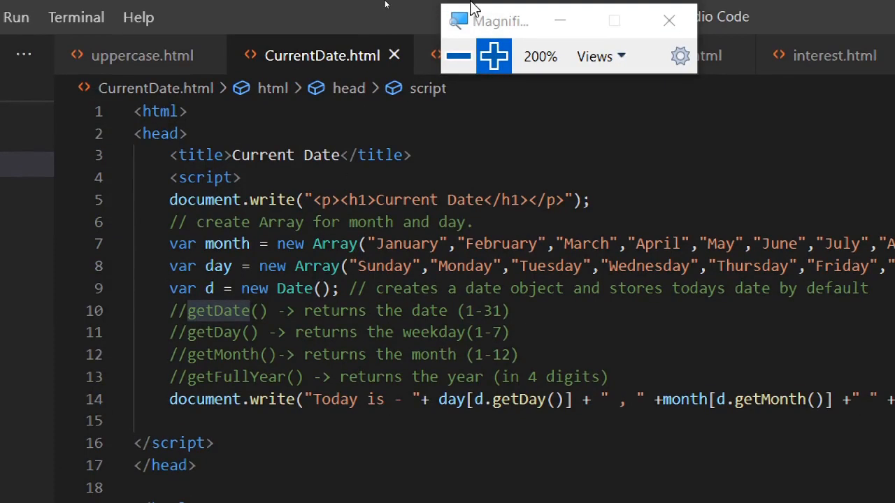
{"action": "mouse_move", "coordinate": [458, 56]}
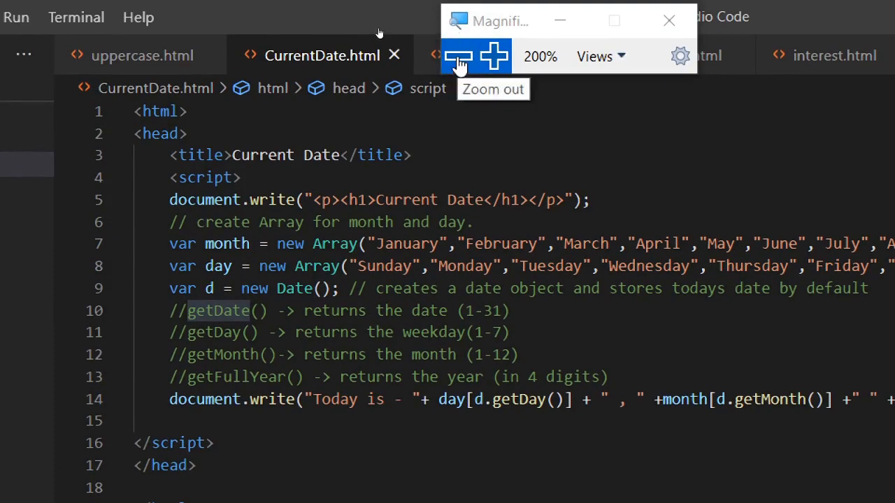
{"action": "key", "text": "alt+tab"}
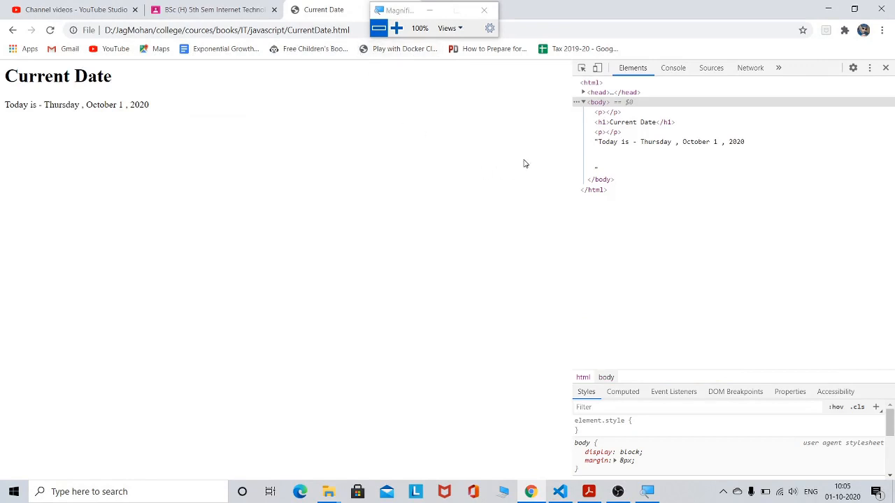
{"action": "mouse_move", "coordinate": [56, 123]}
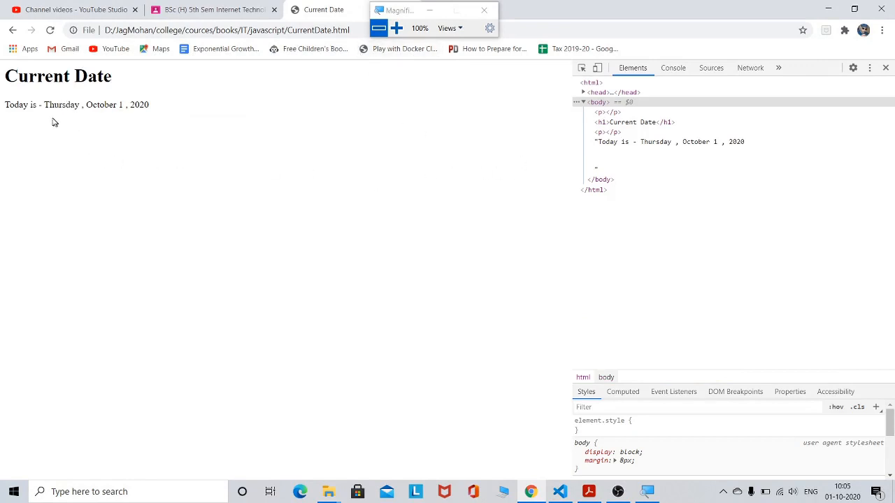
{"action": "mouse_move", "coordinate": [152, 111]}
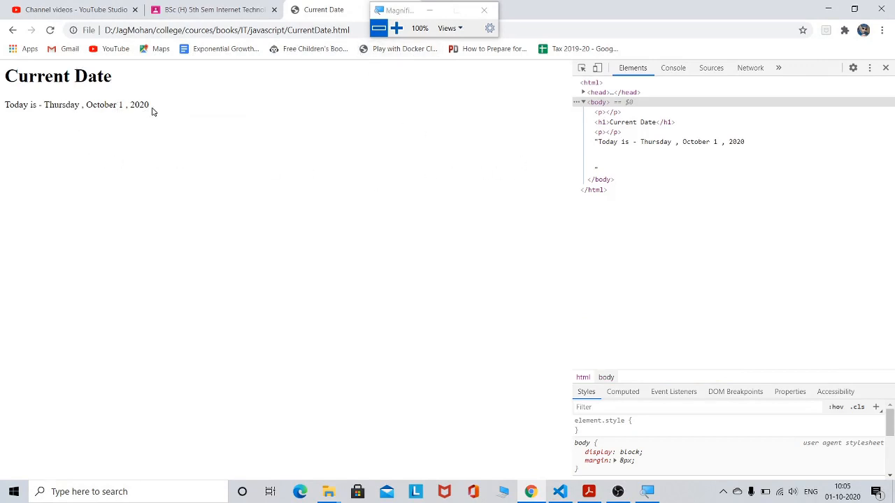